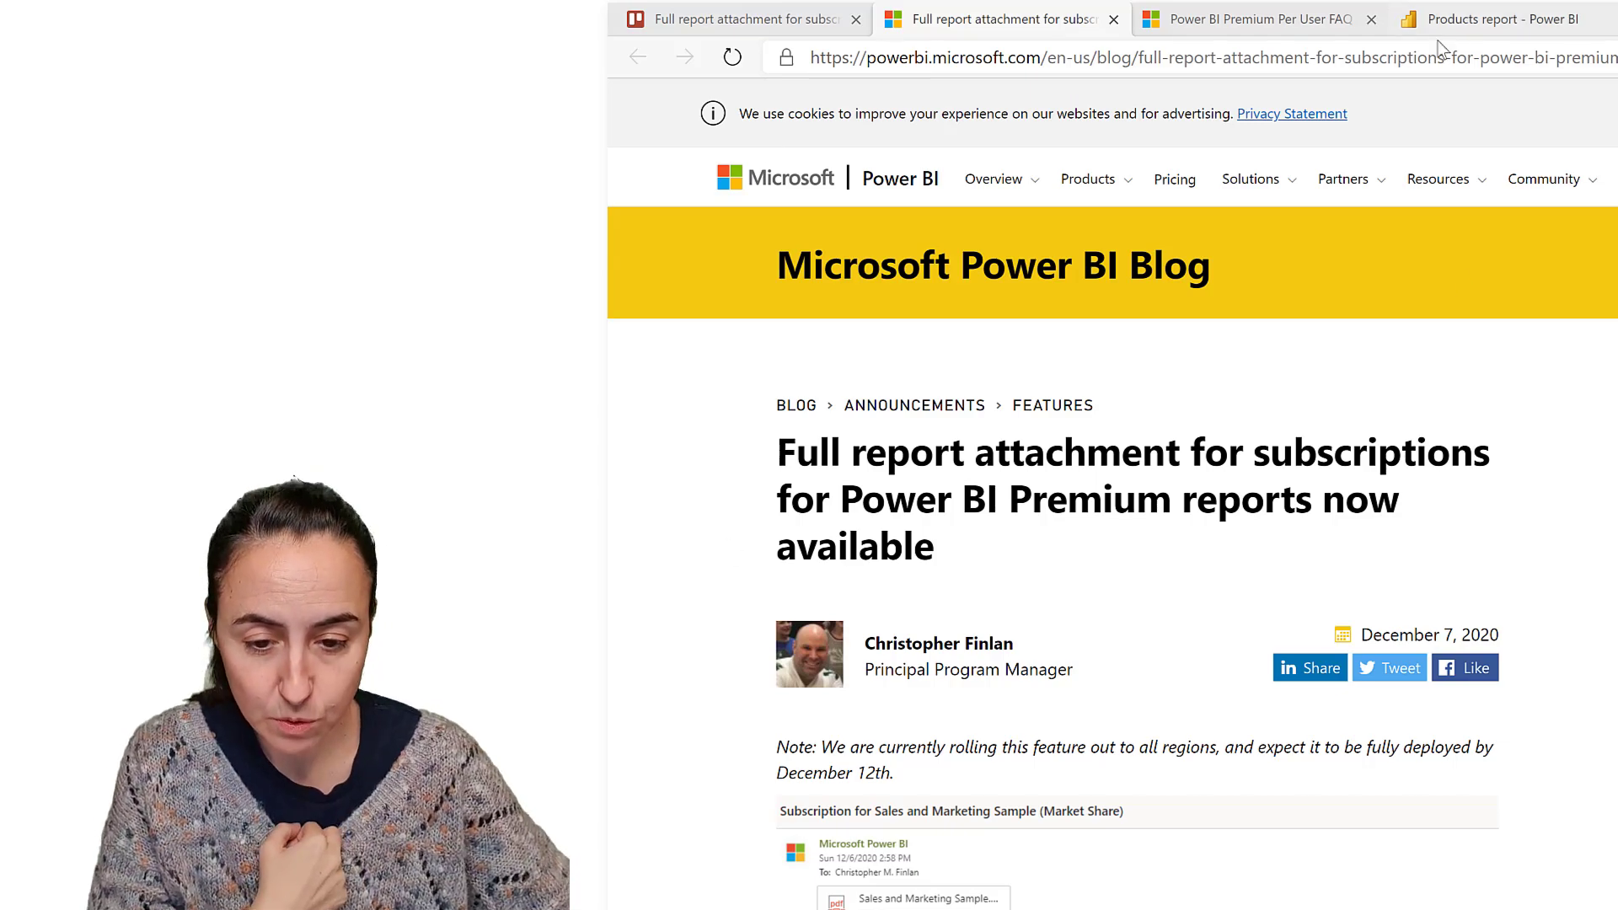
Show the Northwind v2 Products report filtered to Beverages, Côte de Blaye and 2019
{"action": "left_click", "coordinate": [1496, 19]}
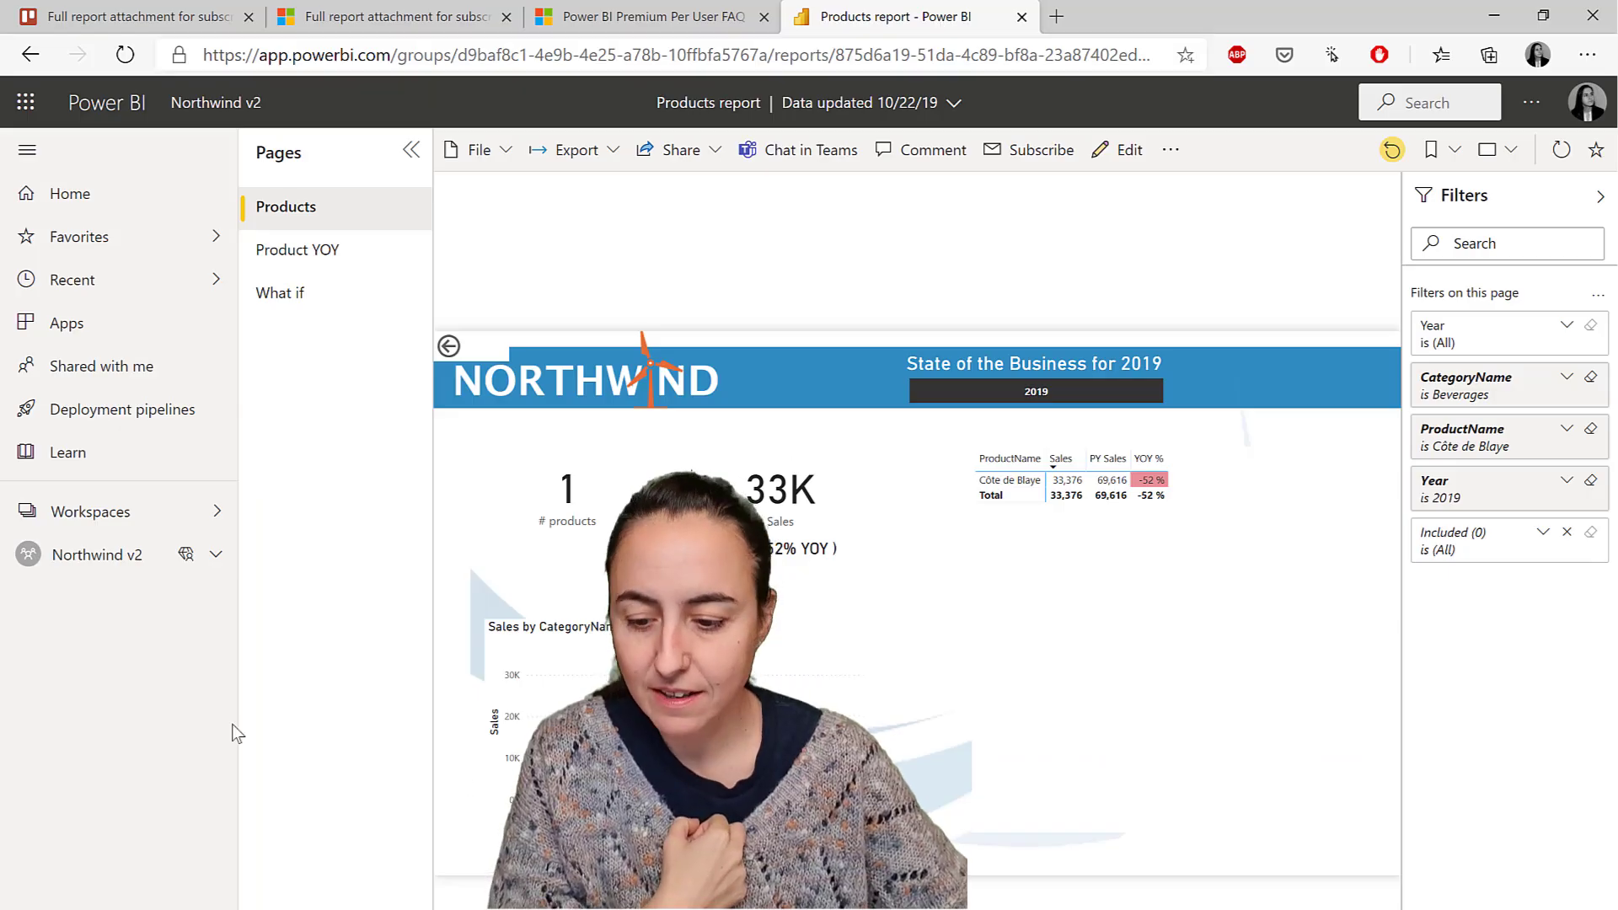
{"action": "mouse_move", "coordinate": [72, 562]}
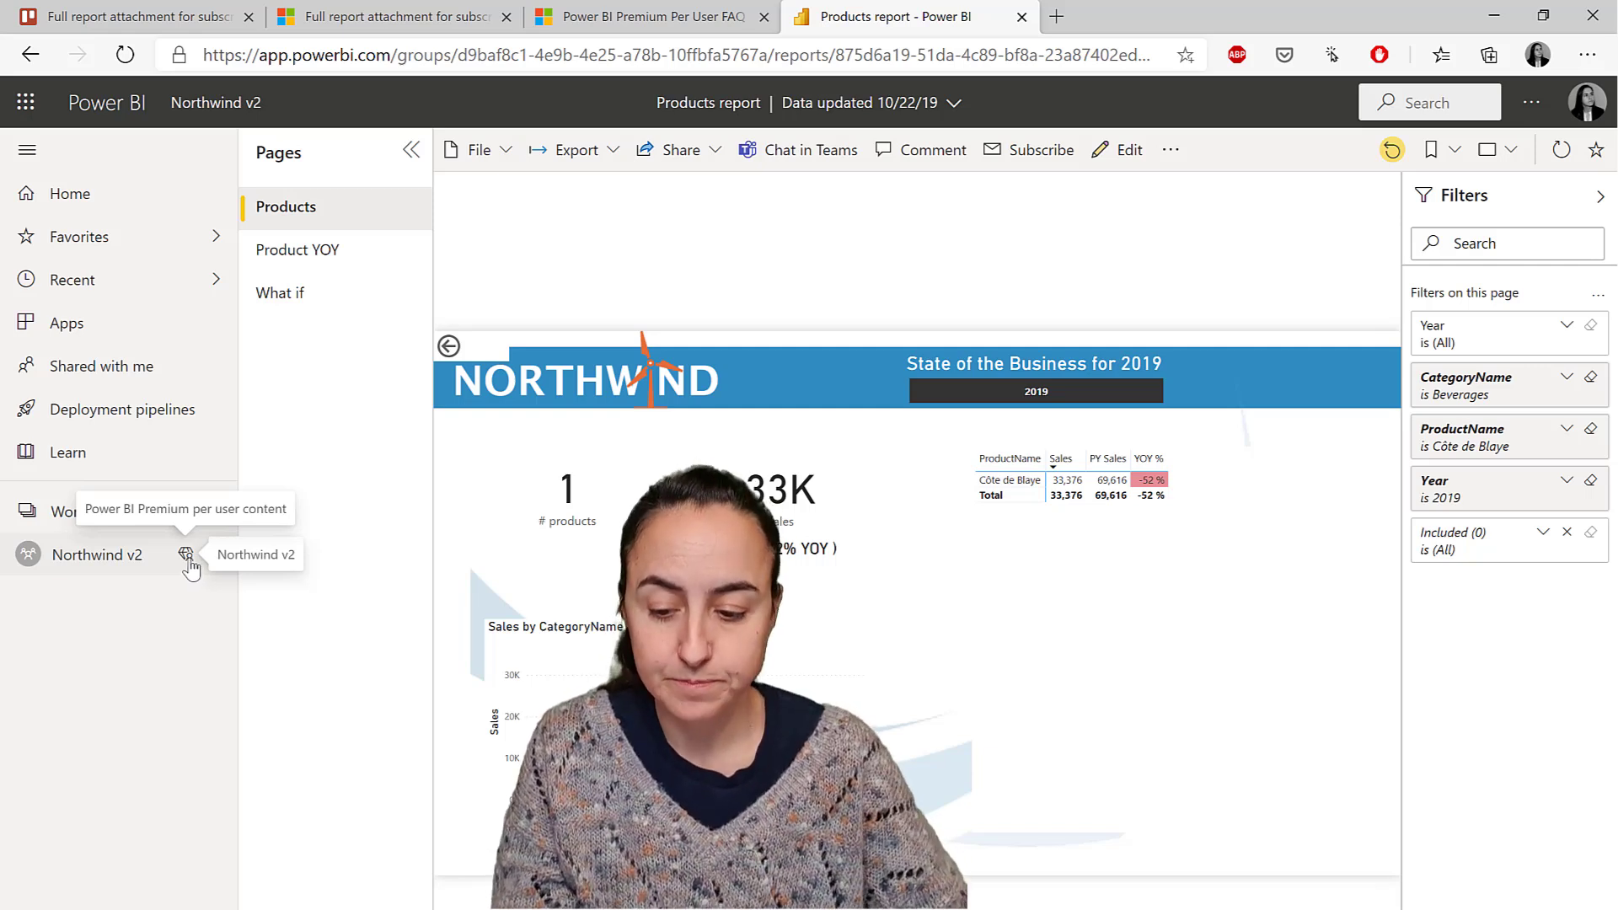
Check Northwind v2's Premium Per User capacity and default dataset storage format in workspace settings
{"action": "left_click", "coordinate": [102, 554]}
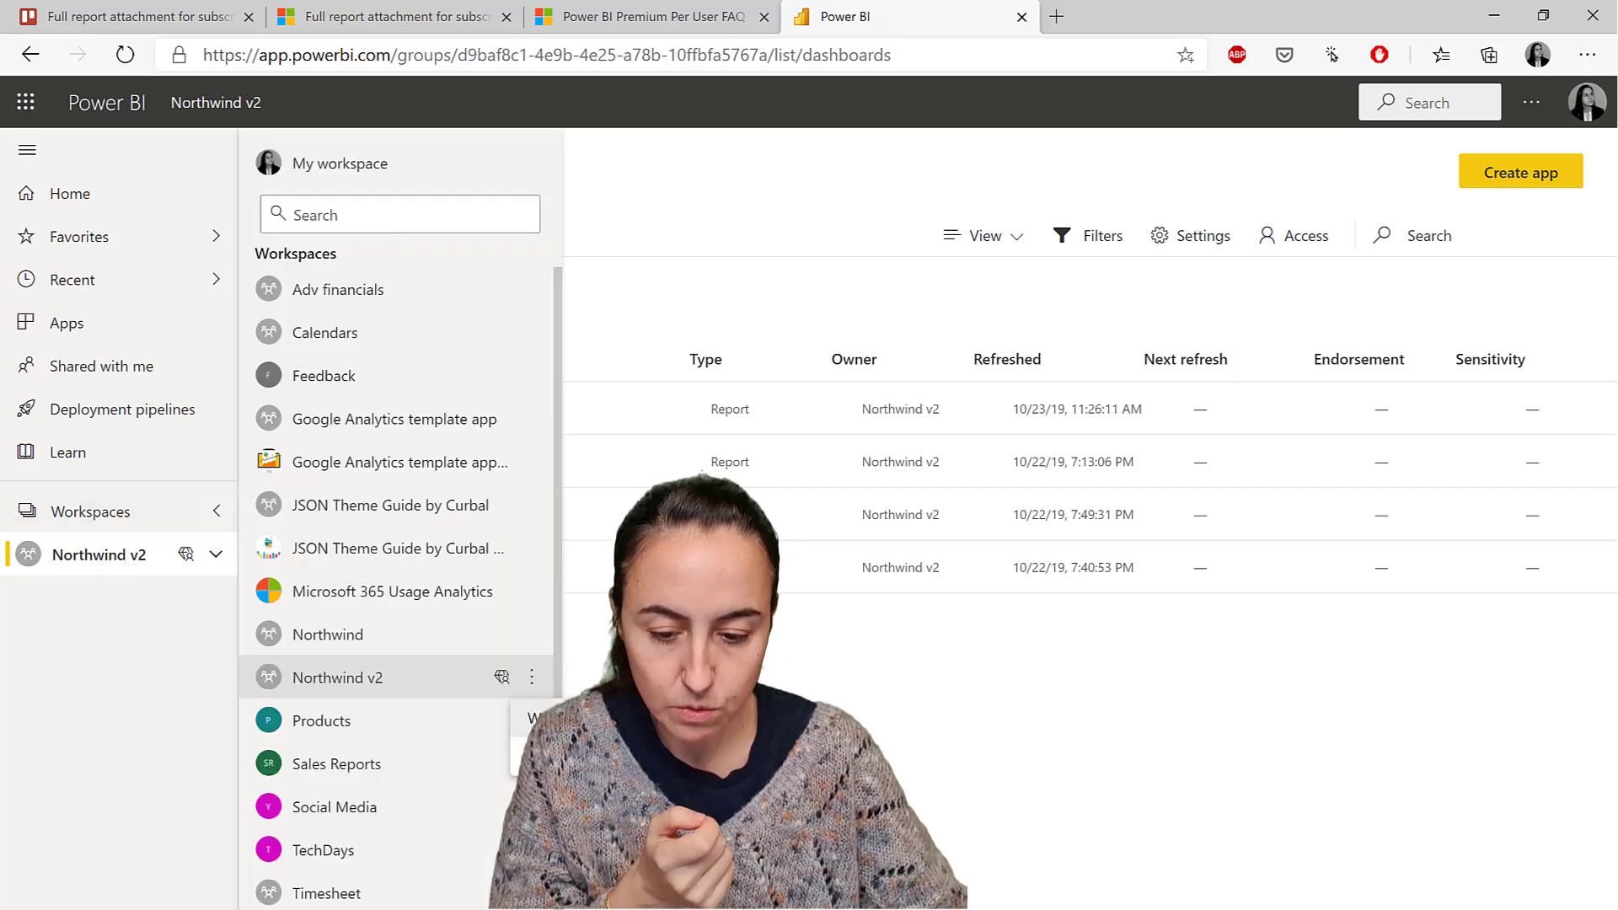
{"action": "left_click", "coordinate": [1189, 236]}
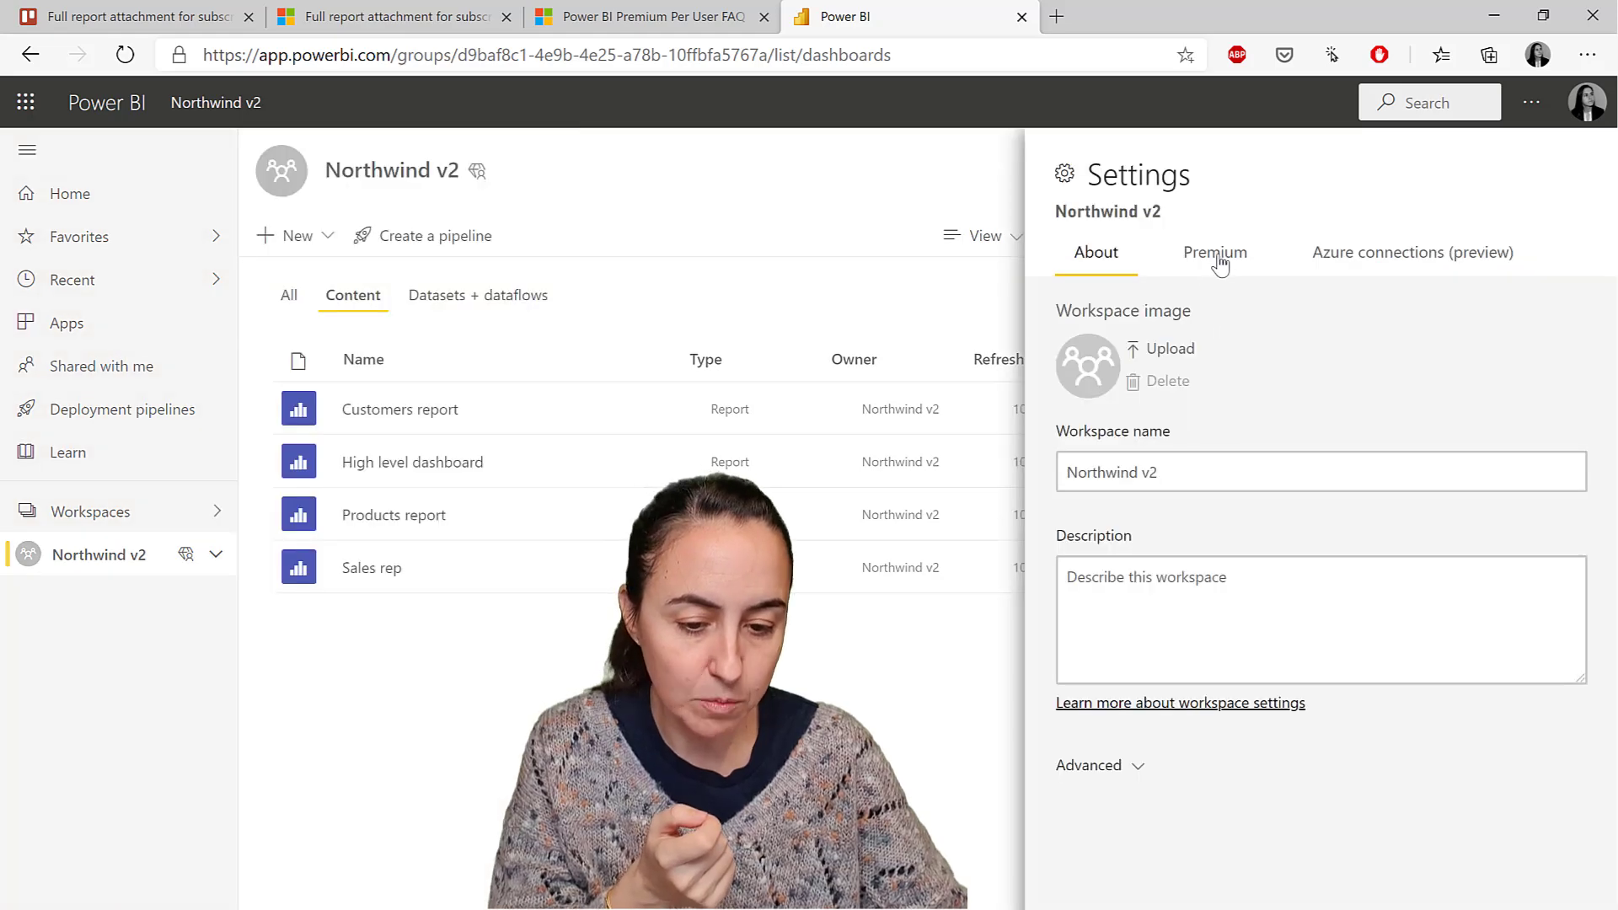
{"action": "left_click", "coordinate": [1214, 252]}
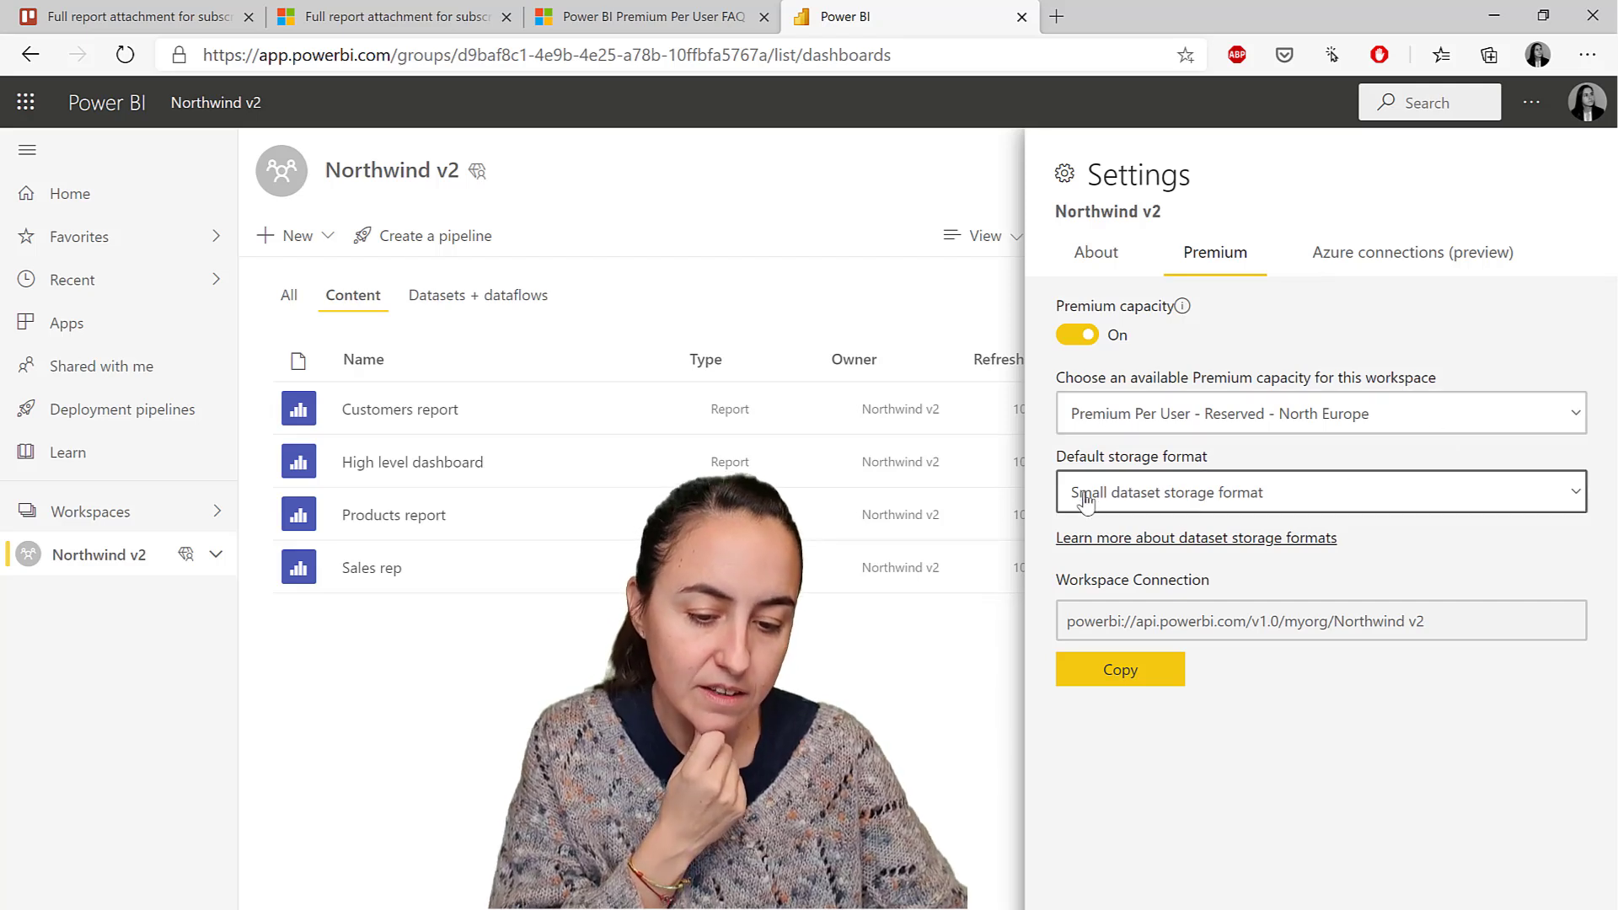
{"action": "left_click", "coordinate": [1319, 492]}
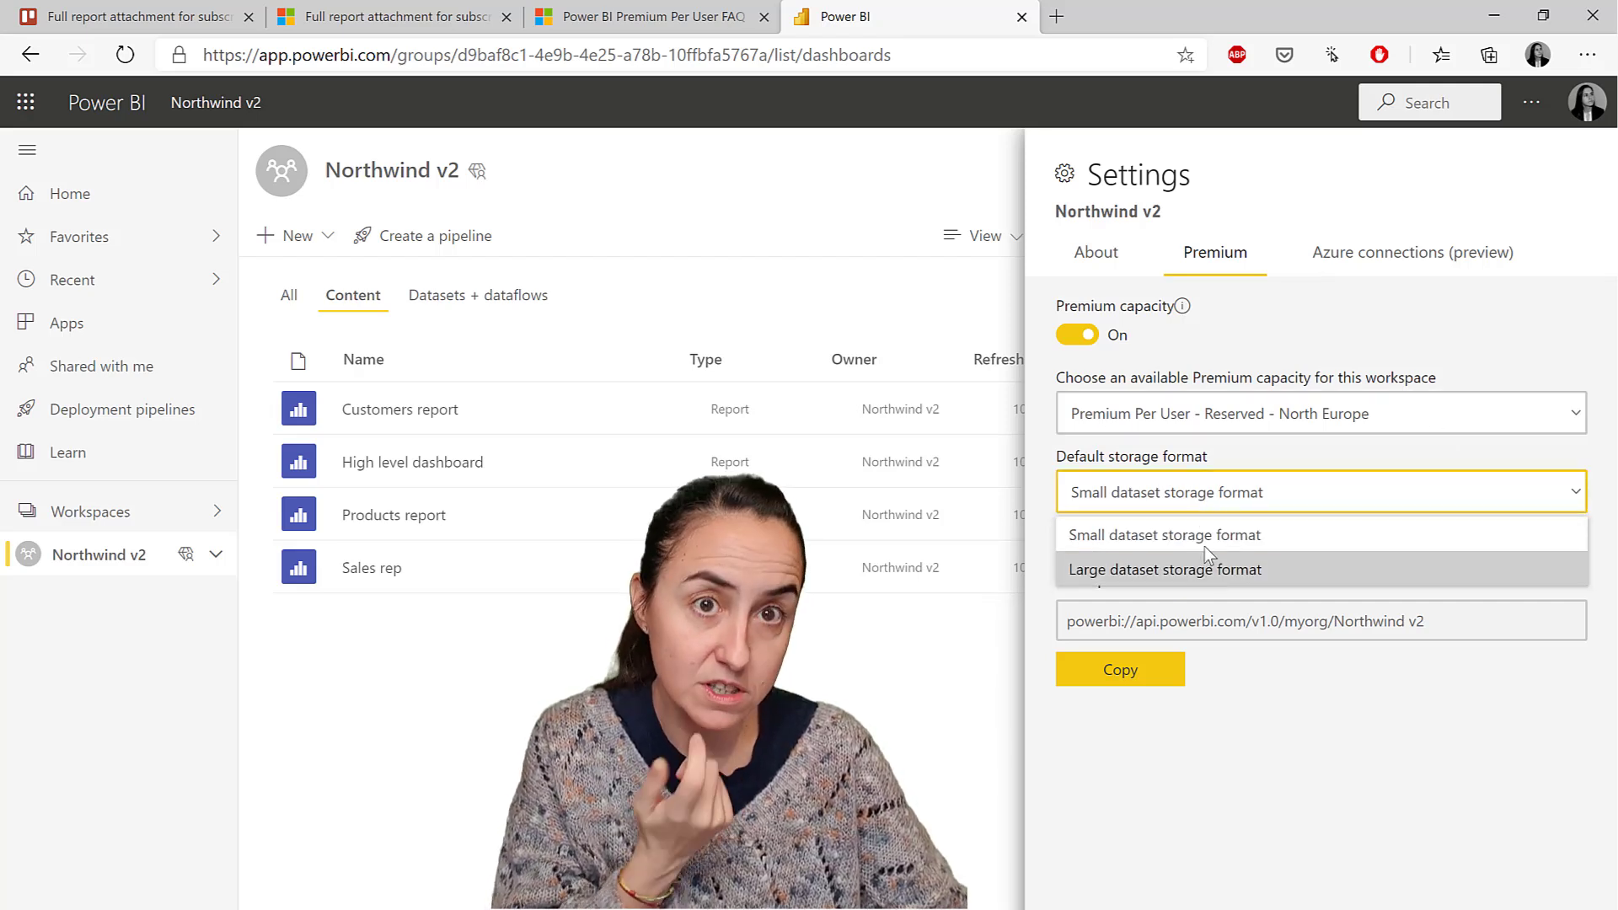
{"action": "left_click", "coordinate": [1163, 534]}
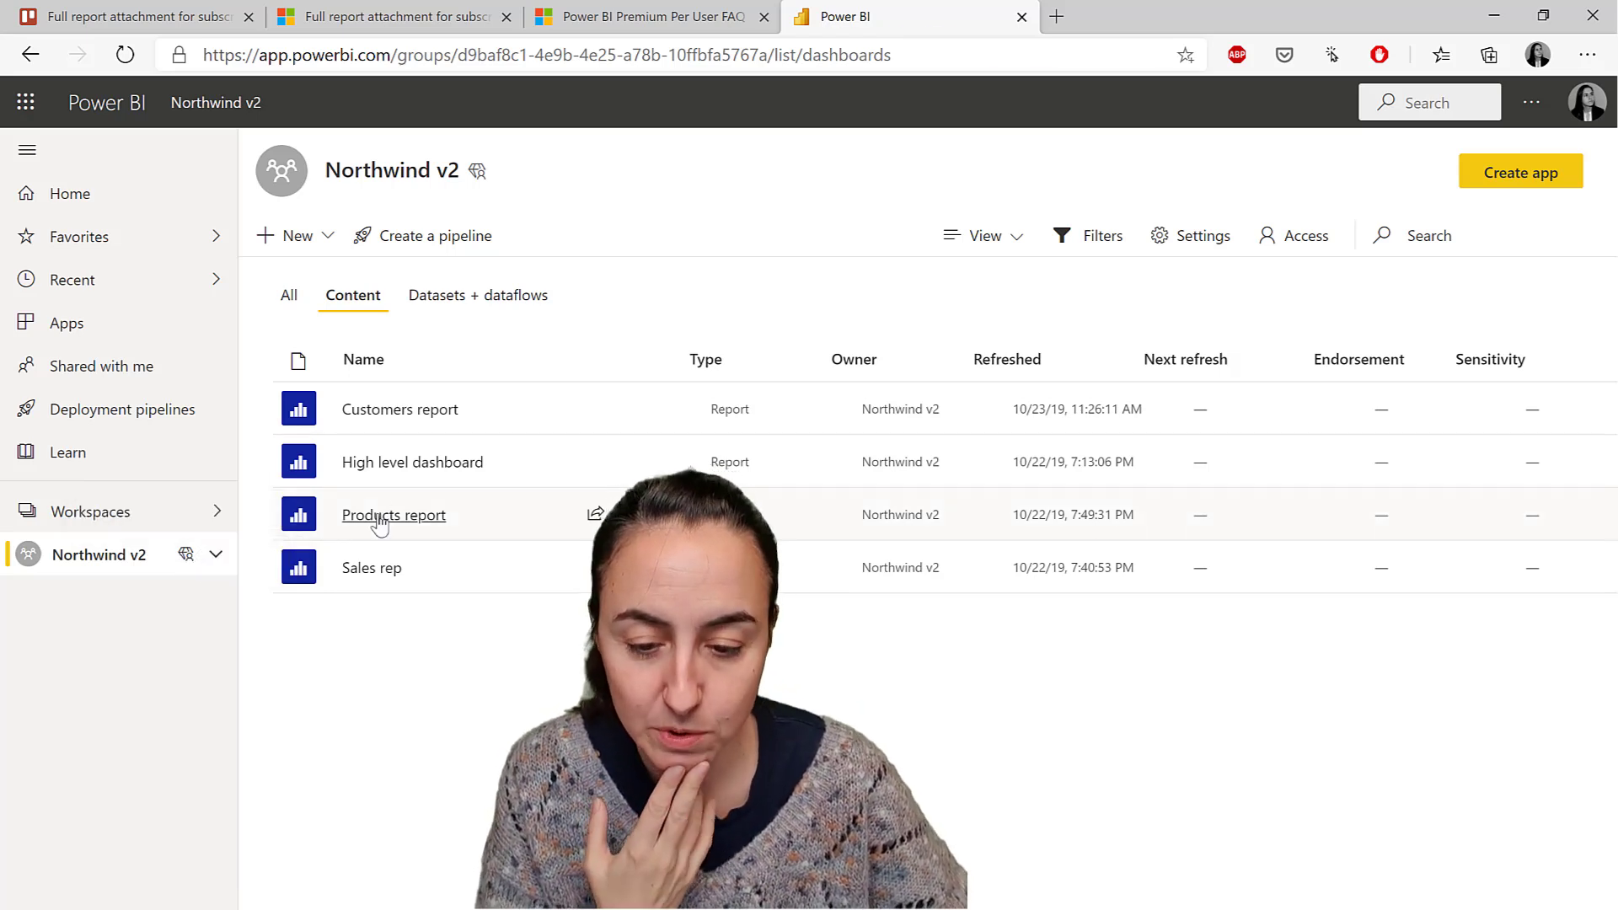
Scroll through the blog's sample subscription email, then reopen the Products report
{"action": "left_click", "coordinate": [394, 515]}
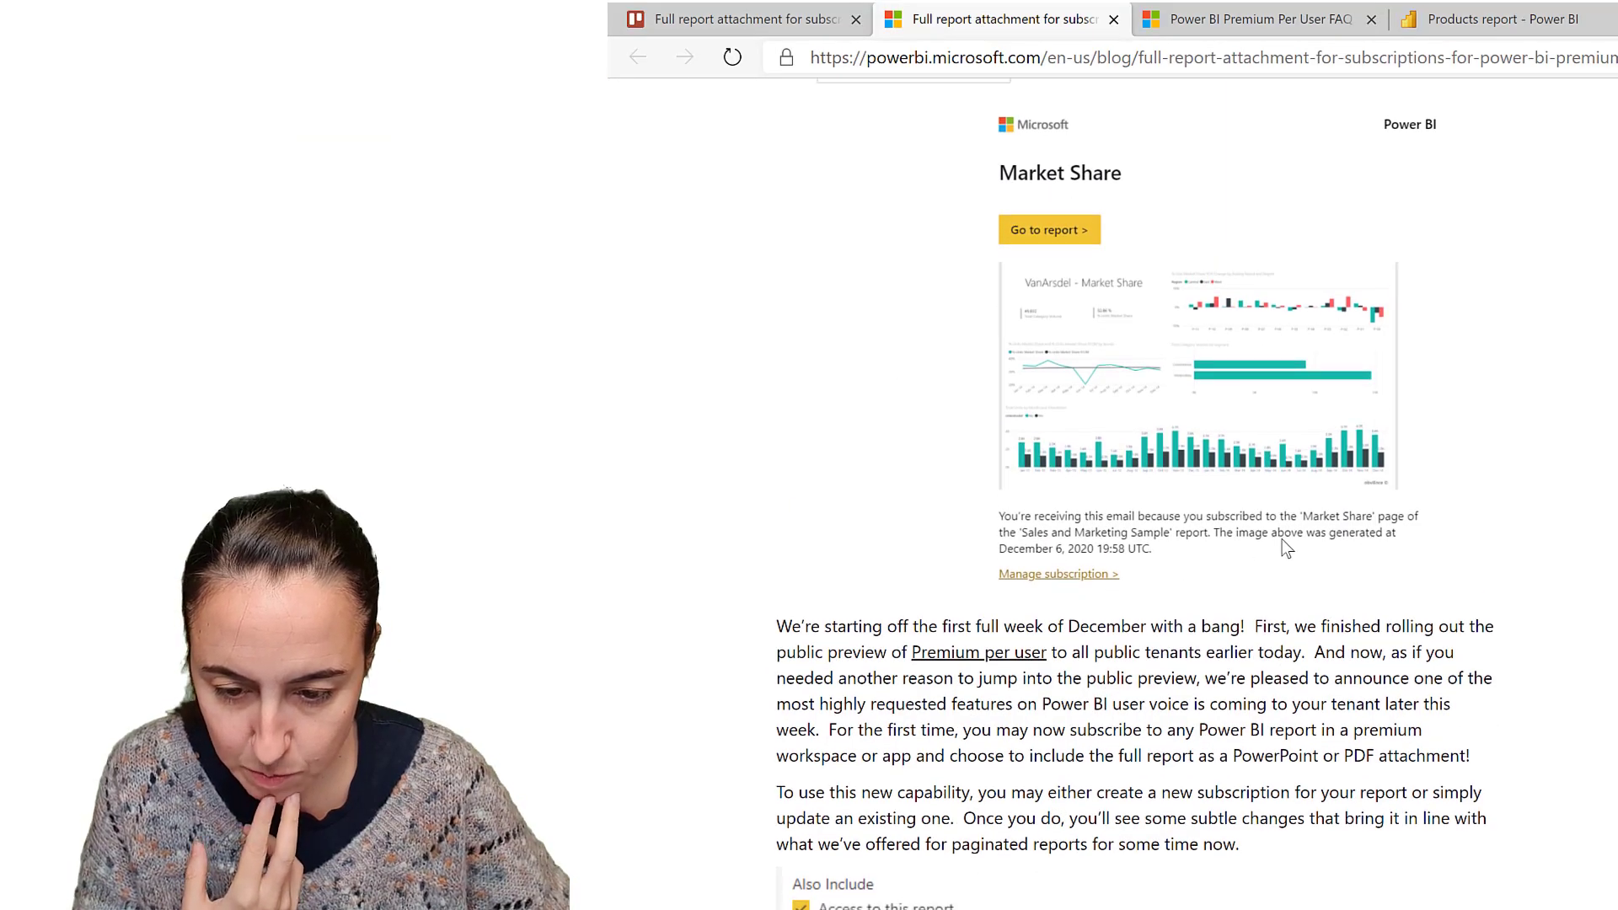
{"action": "scroll", "scroll_direction": "down", "scroll_amount": 3}
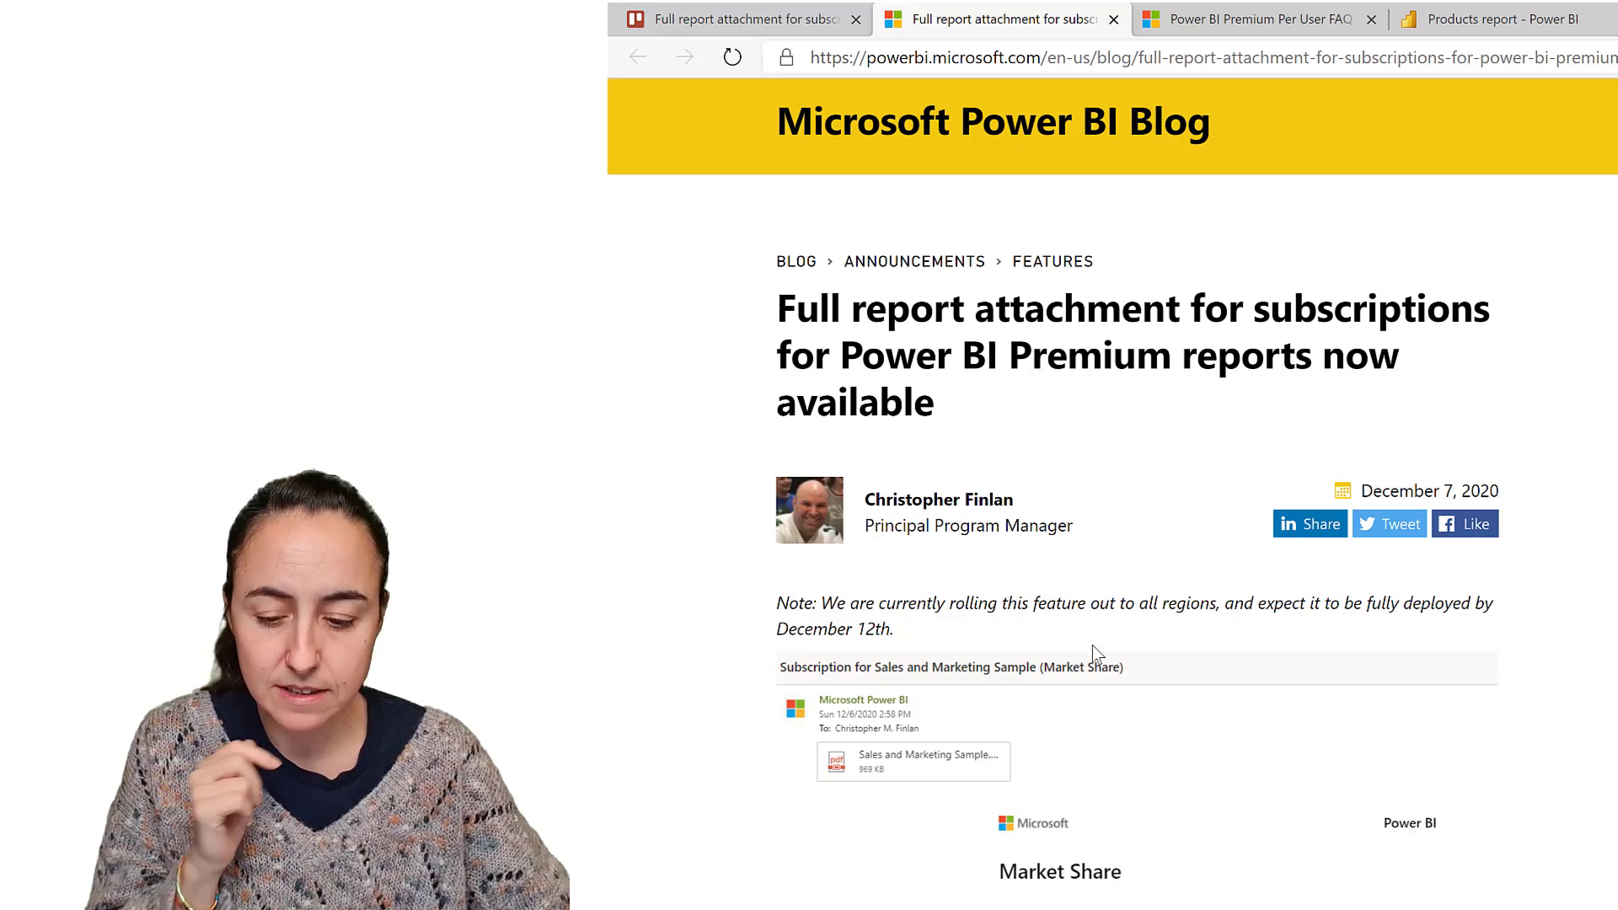
{"action": "scroll", "scroll_direction": "down", "scroll_amount": 3}
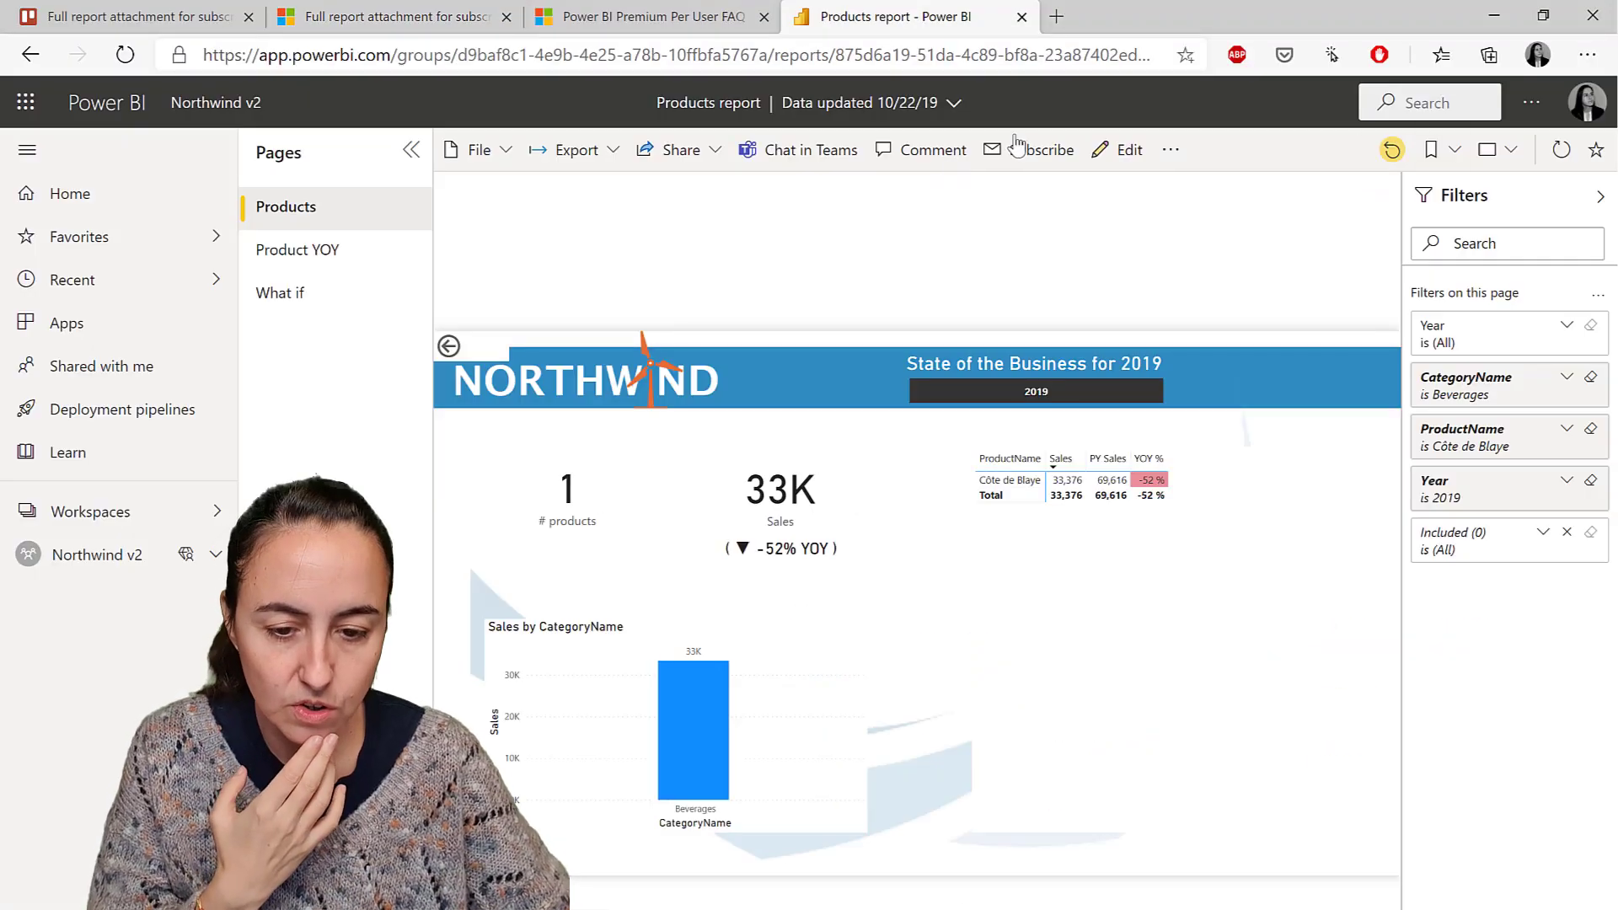
View the Products report's empty 'Subscribe to emails' list, then switch to the blog
{"action": "left_click", "coordinate": [1039, 150]}
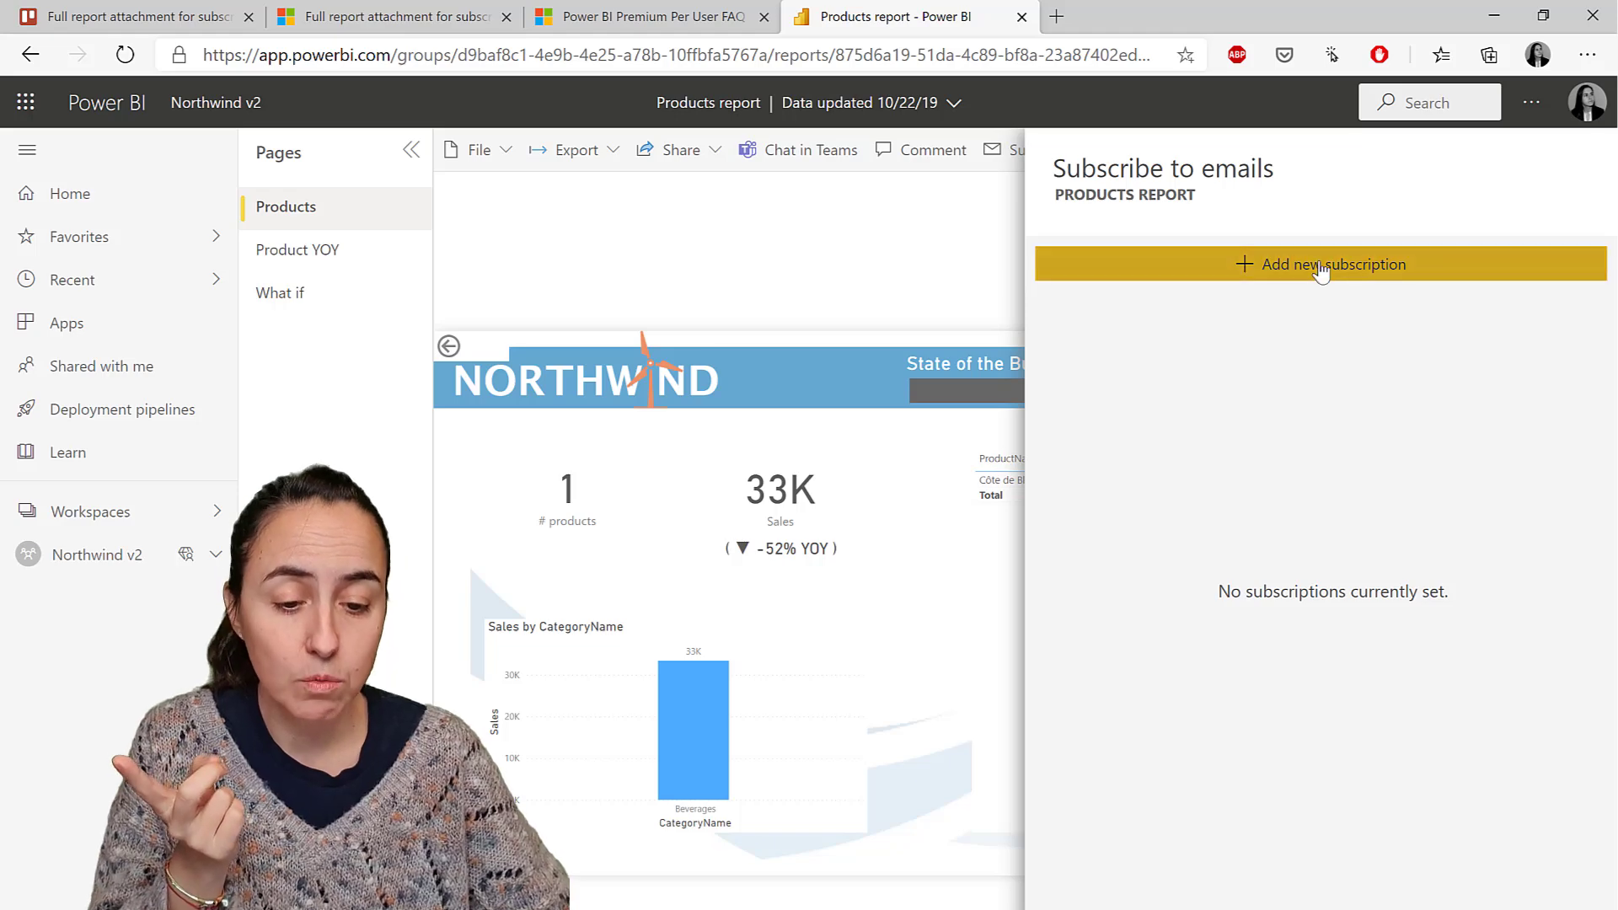
{"action": "left_click", "coordinate": [1319, 263]}
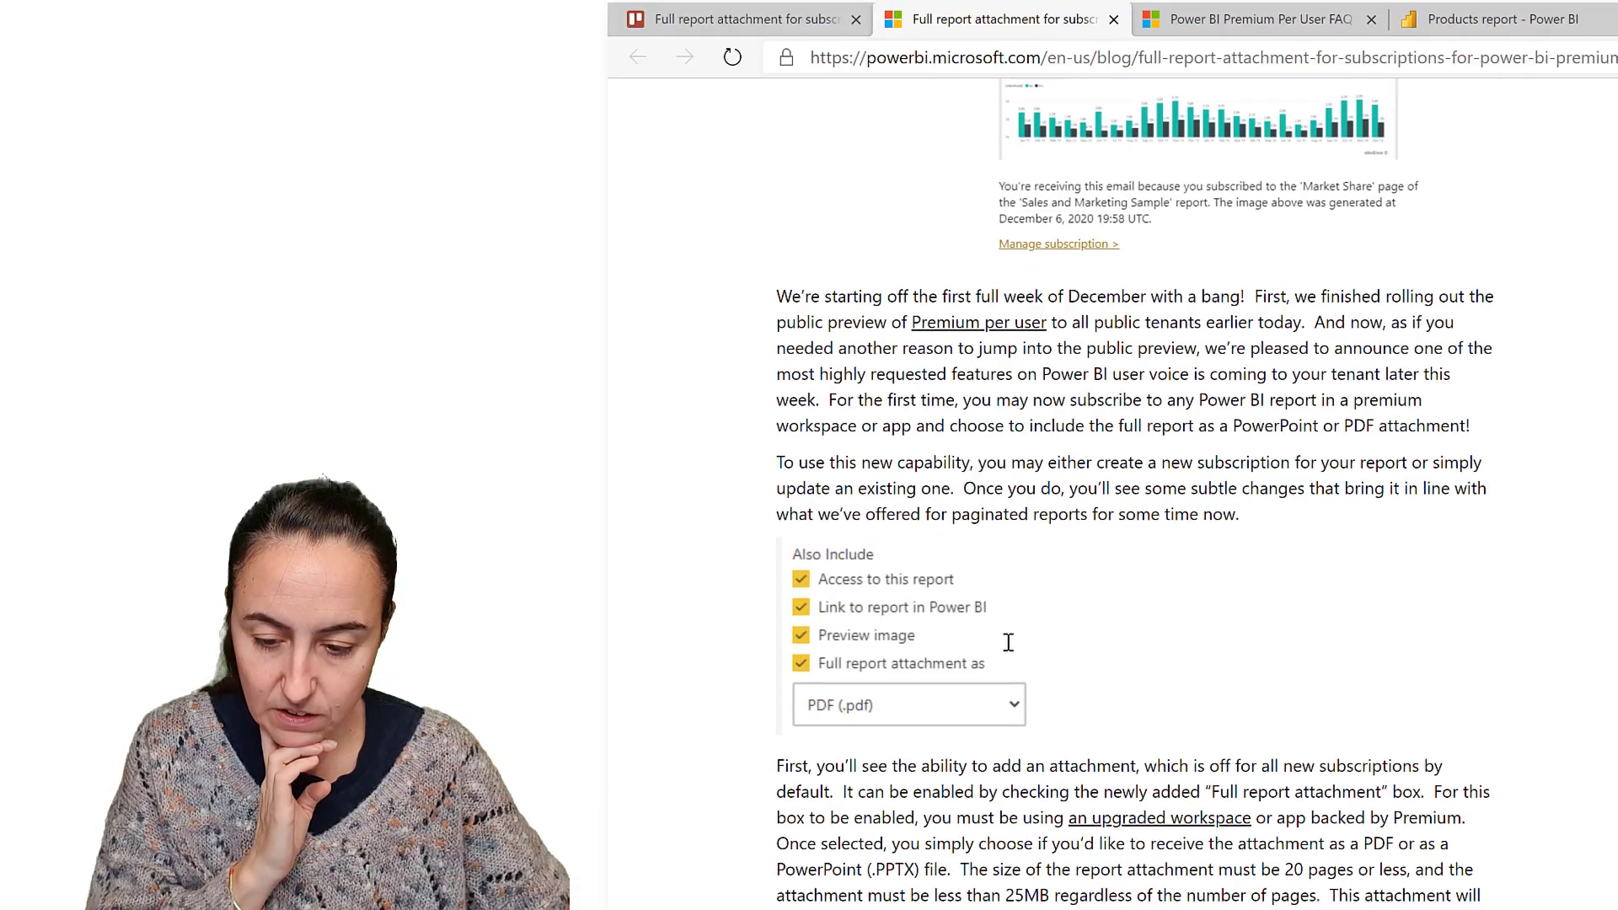
Scroll to the blog's 'Also Include' attachment options and requirements, then reopen the Products report
{"action": "scroll", "scroll_direction": "down", "scroll_amount": 3}
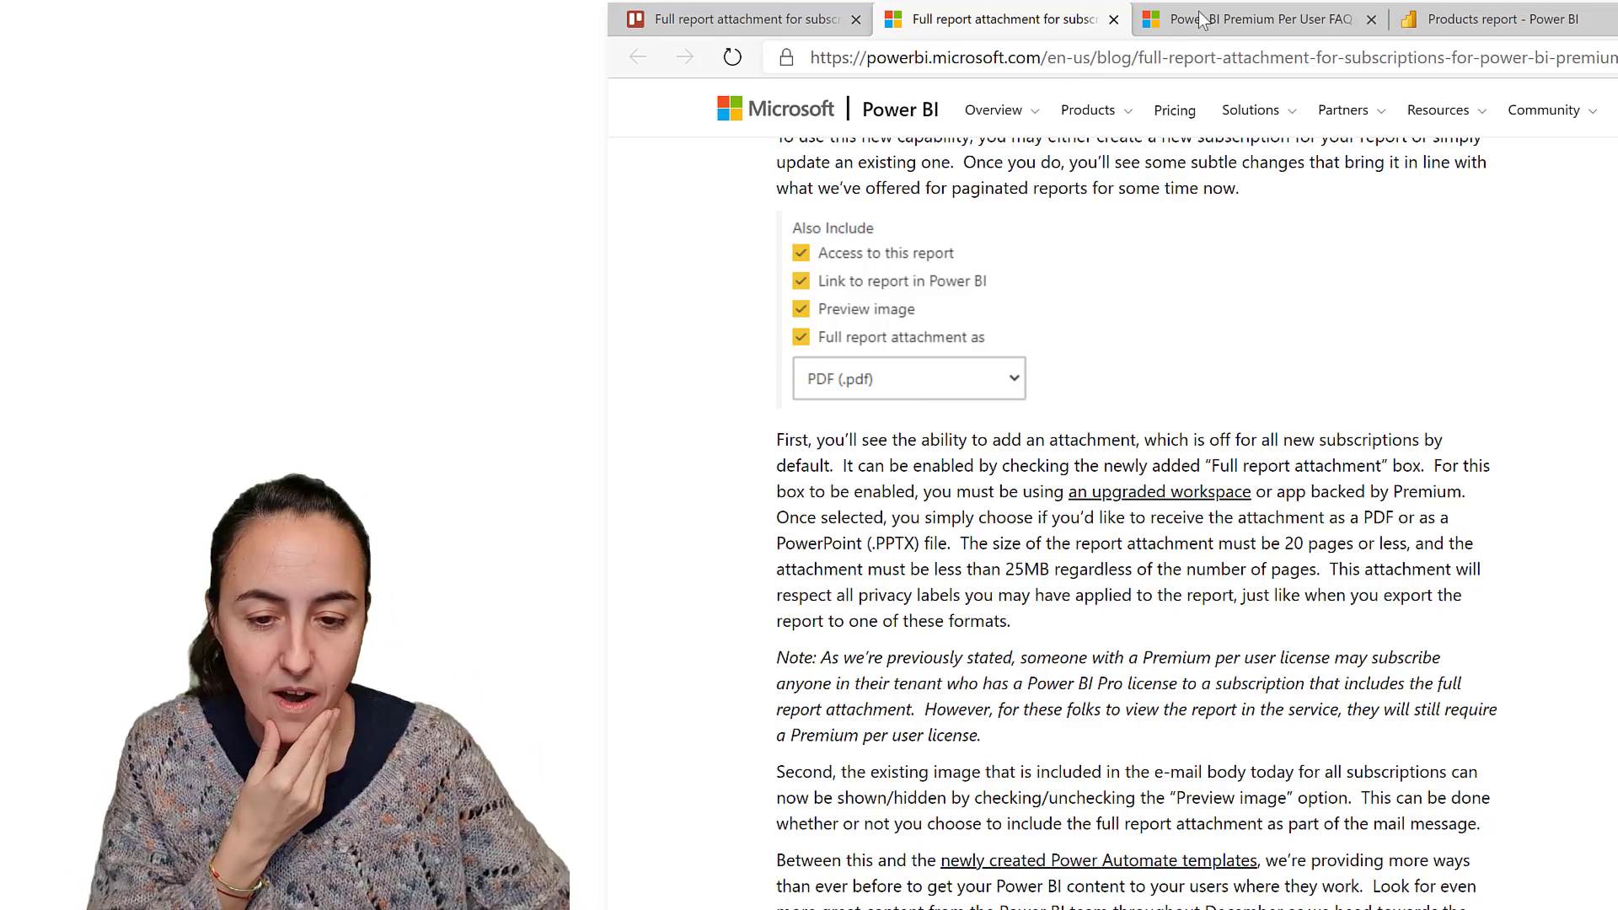
{"action": "left_click", "coordinate": [1497, 19]}
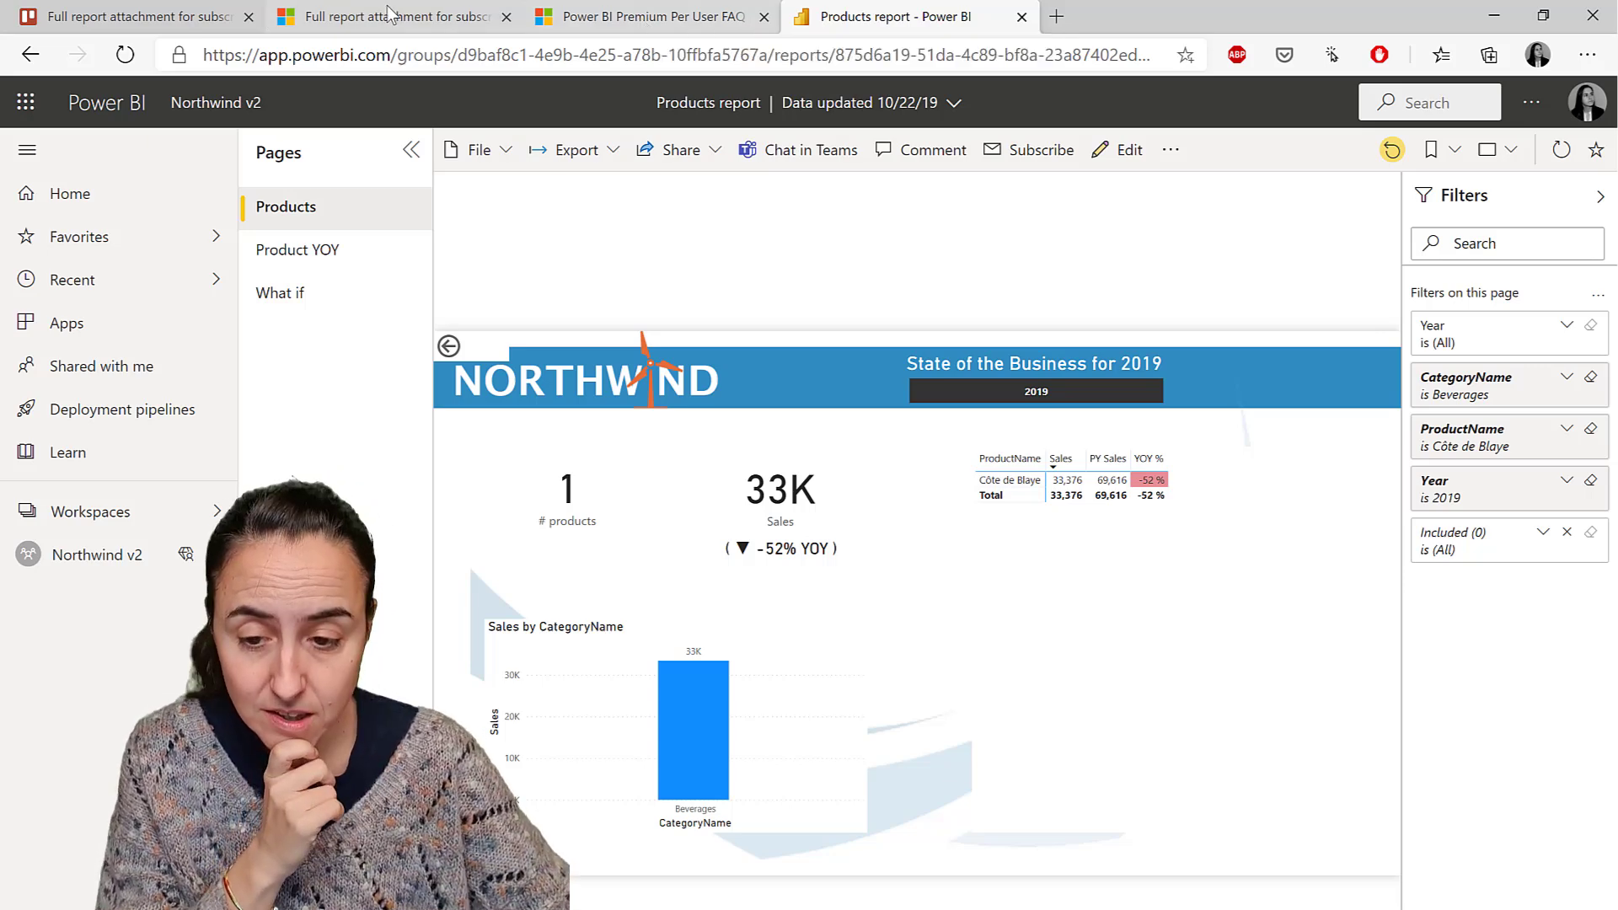
Scroll the blog to the note on subscribing Pro-licensed users to full attachments
{"action": "left_click", "coordinate": [385, 16]}
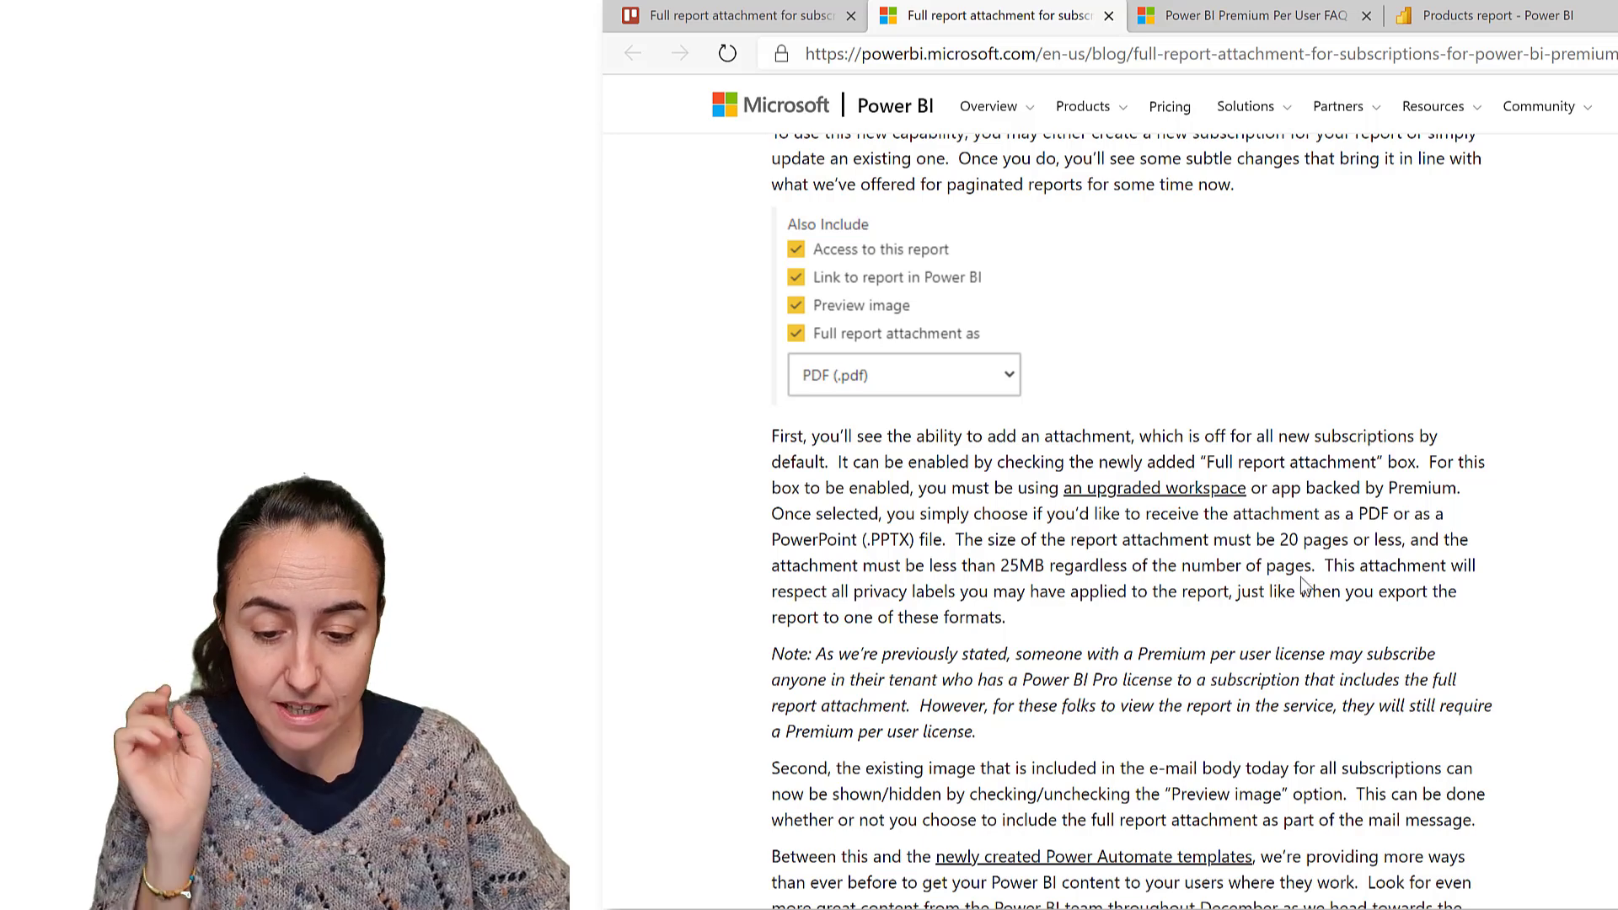
{"action": "scroll", "scroll_direction": "down", "scroll_amount": 3}
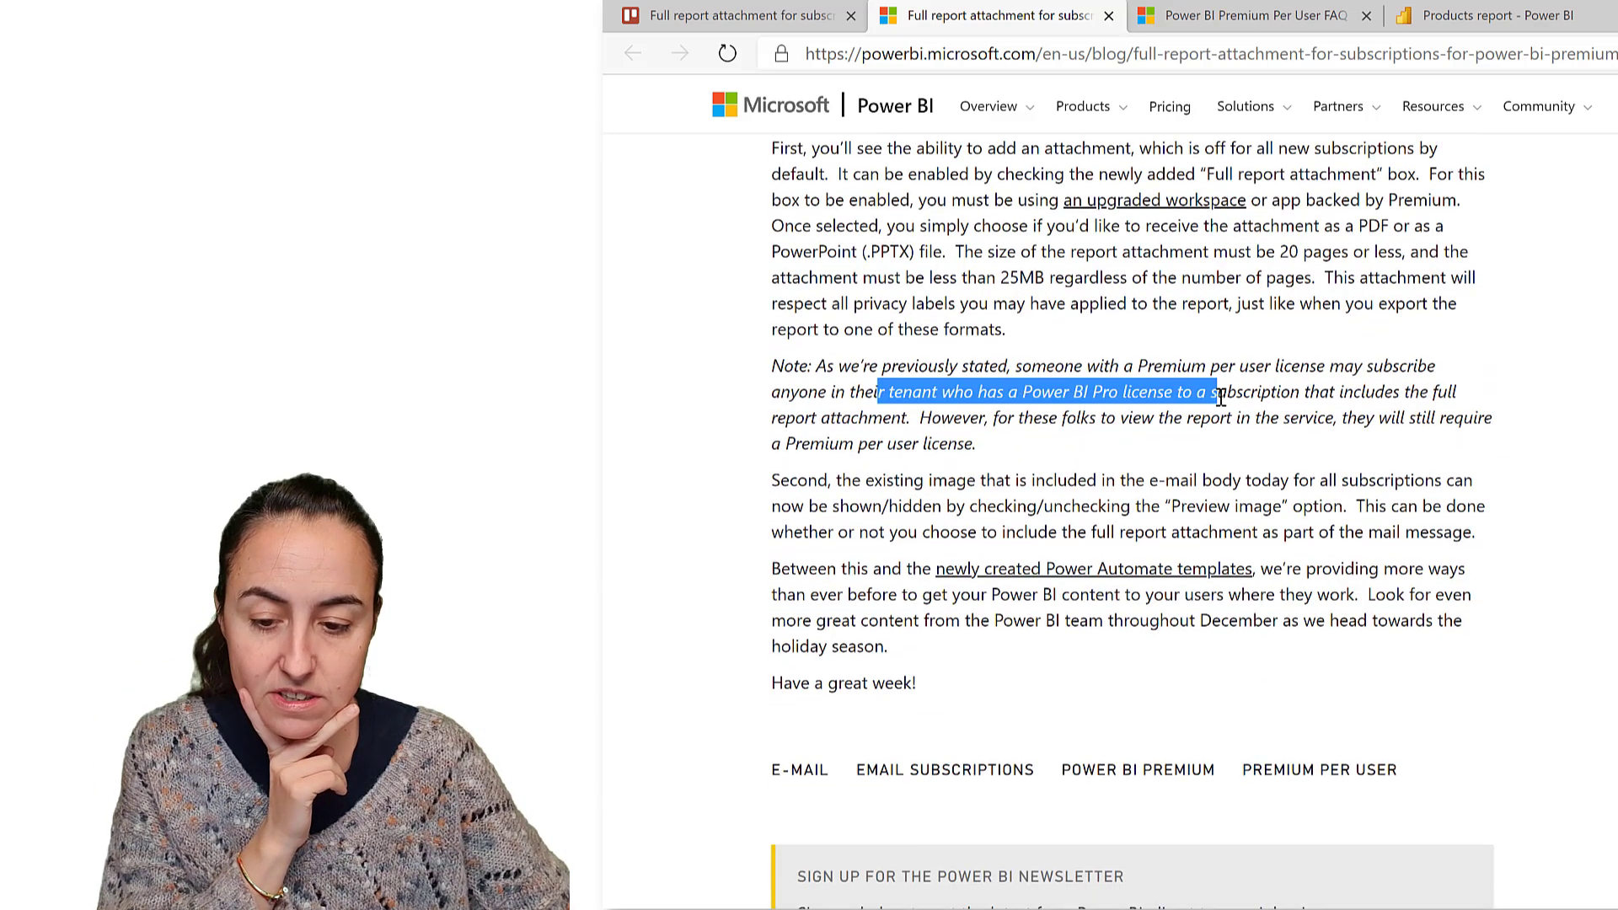
{"action": "mouse_move", "coordinate": [1081, 444]}
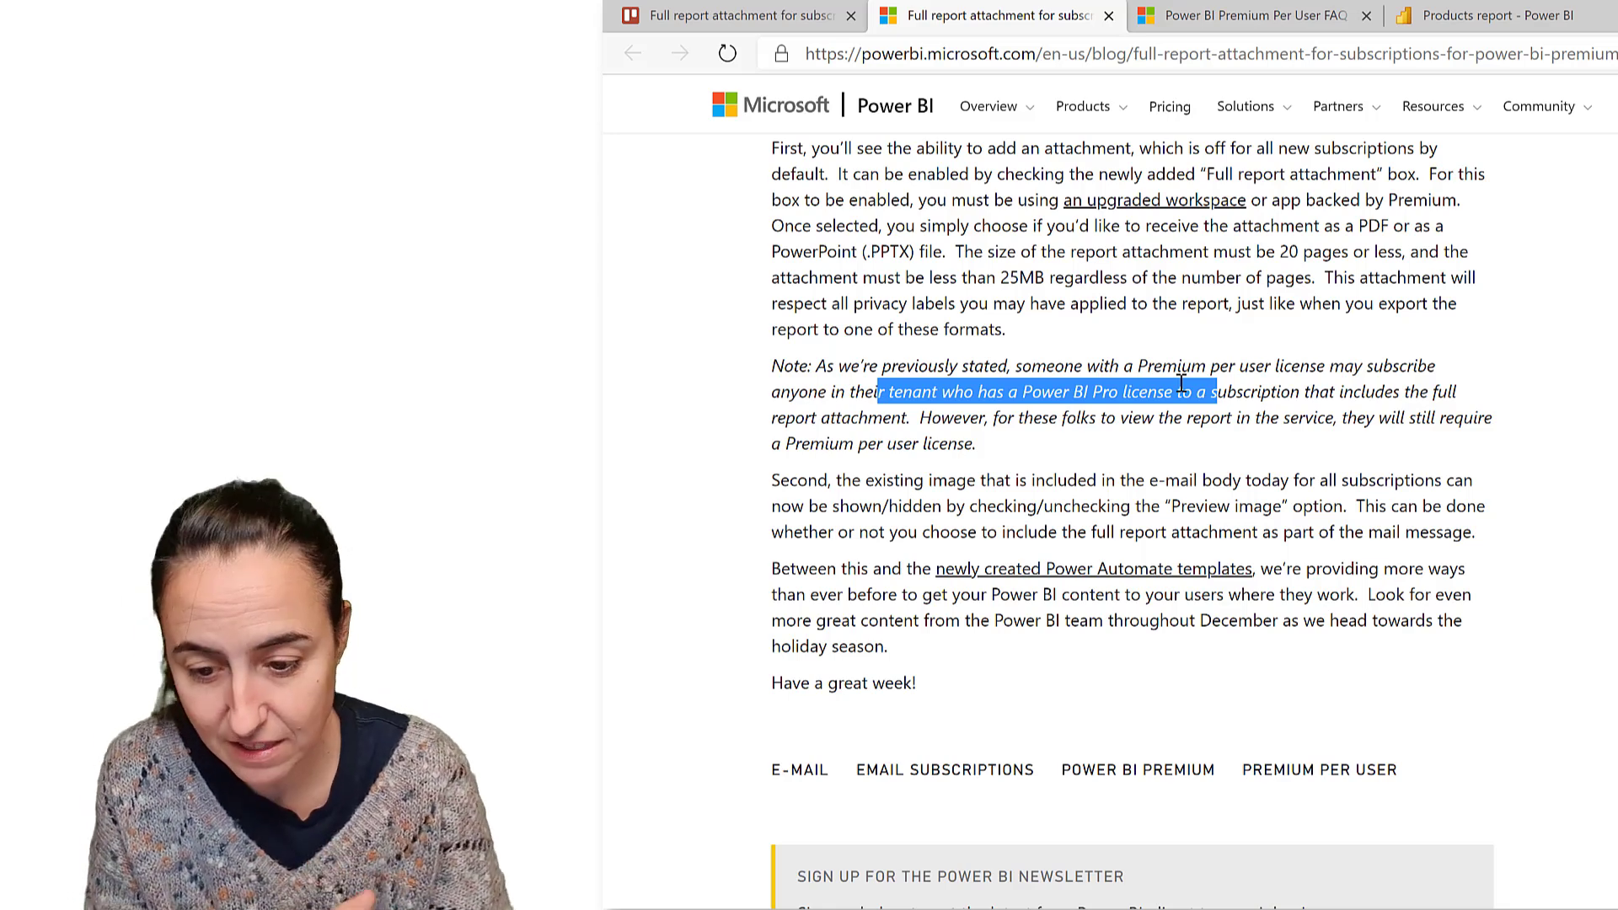
{"action": "left_click", "coordinate": [1182, 449]}
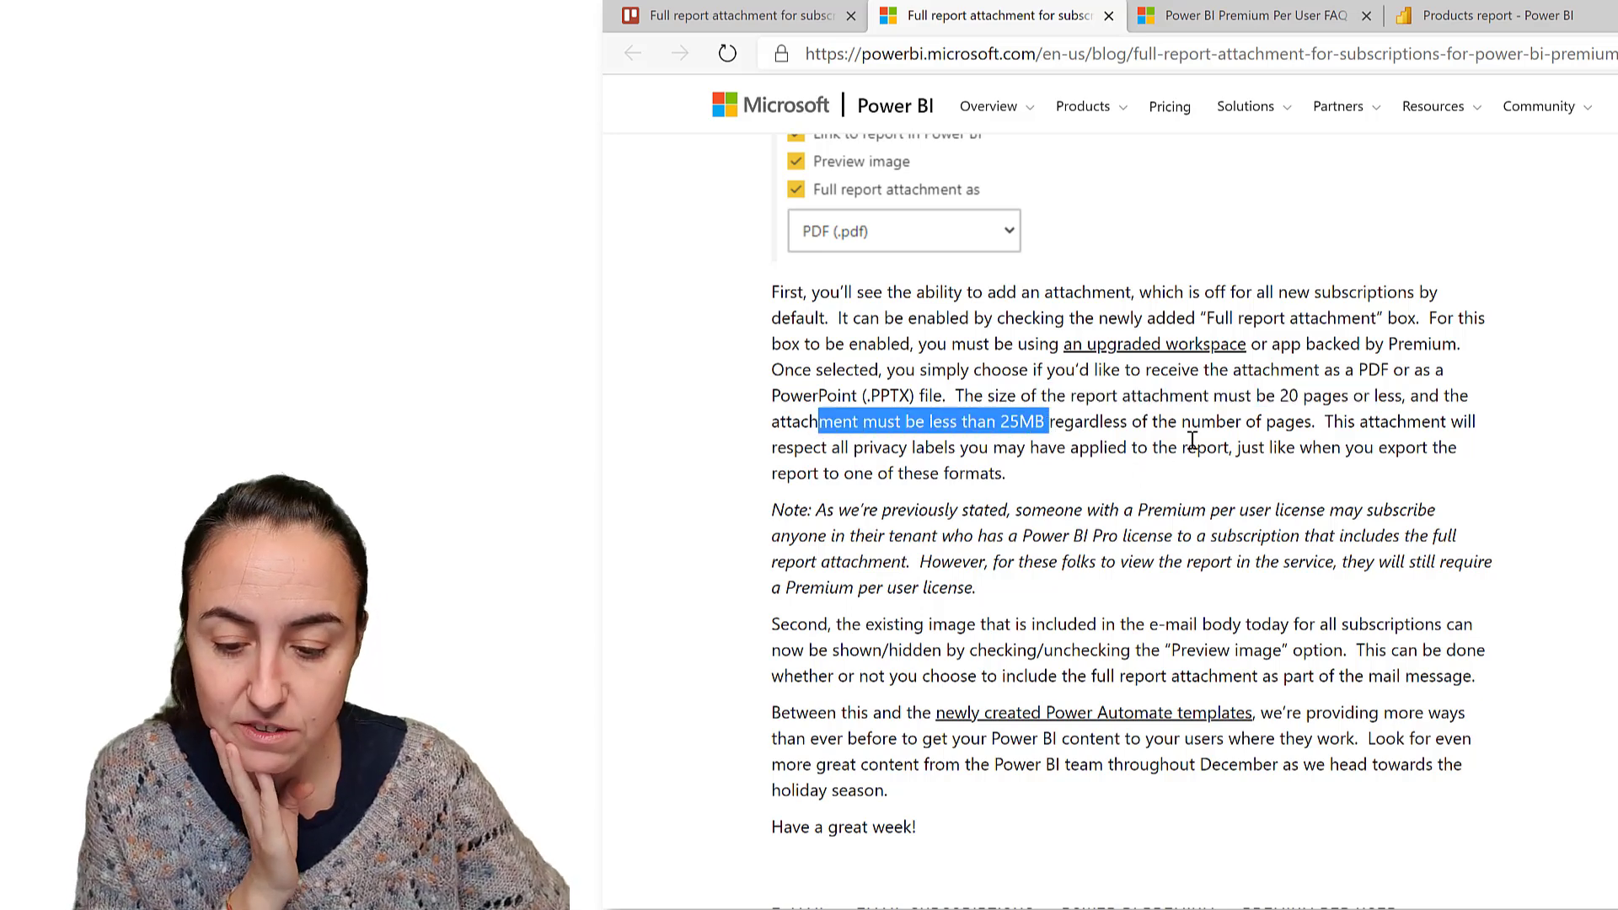
{"action": "scroll", "scroll_direction": "down", "scroll_amount": 3}
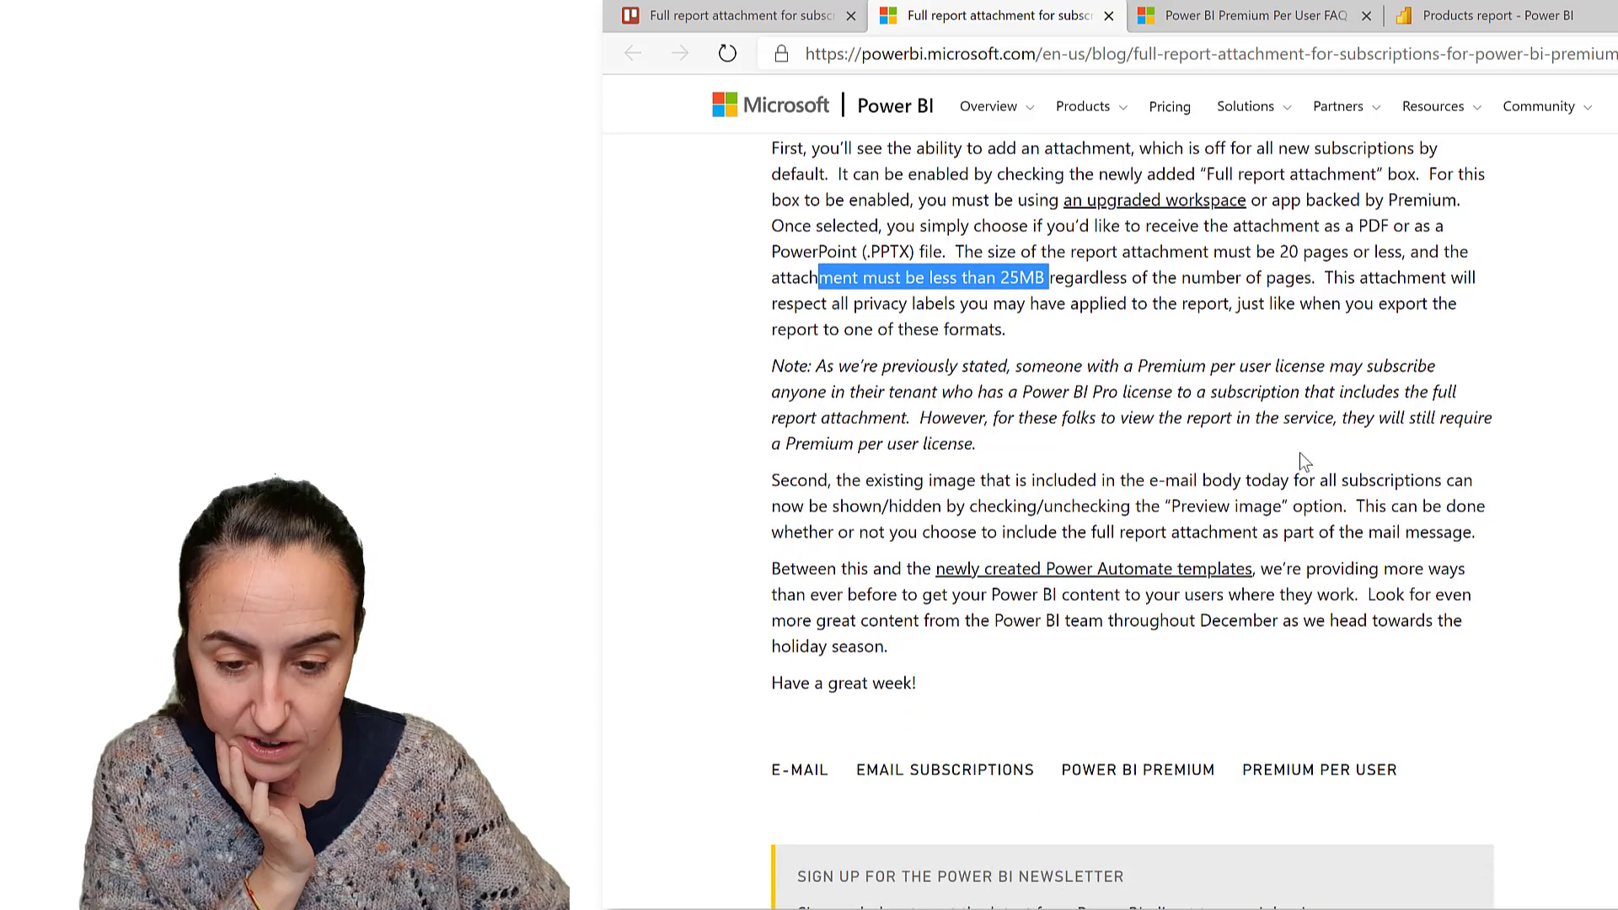
{"action": "mouse_move", "coordinate": [1227, 346]}
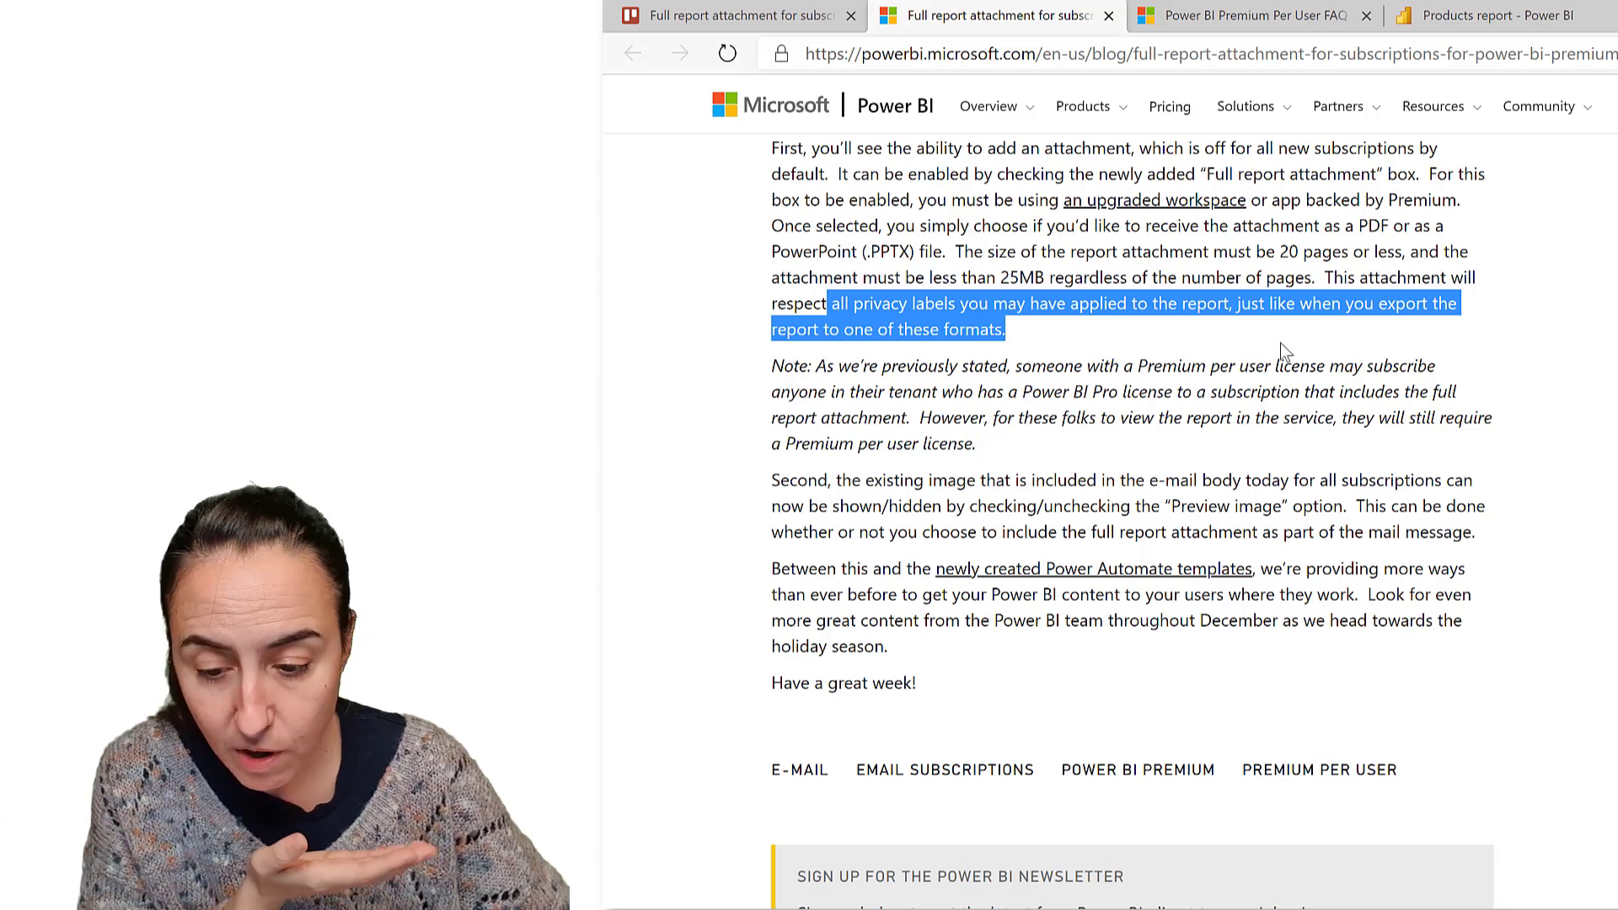
{"action": "scroll", "scroll_direction": "down", "scroll_amount": 3}
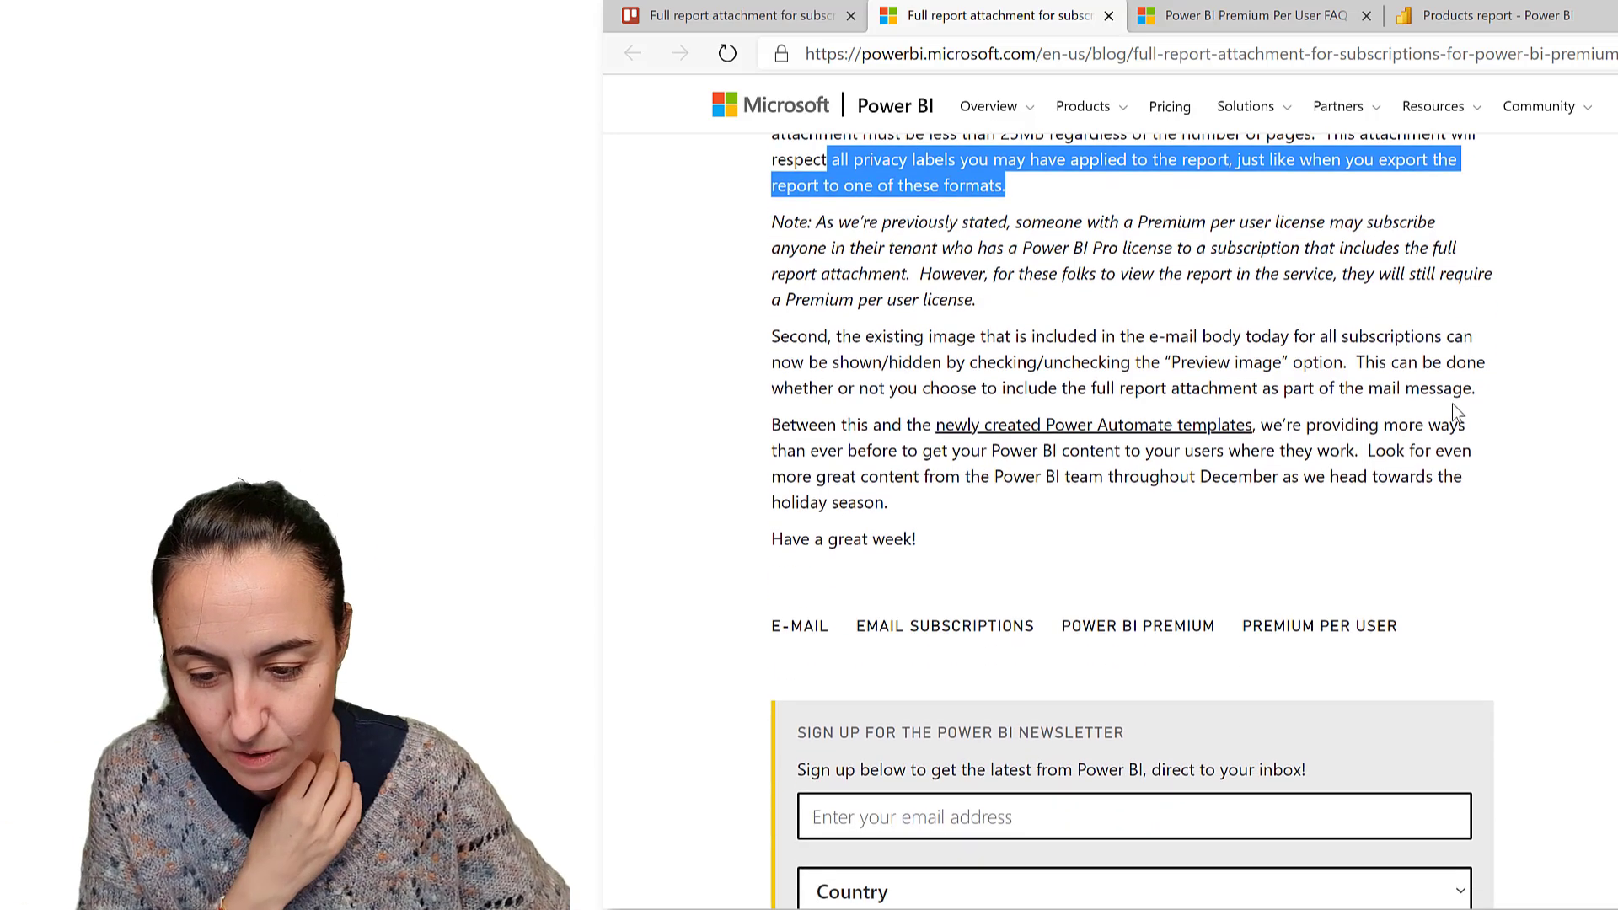